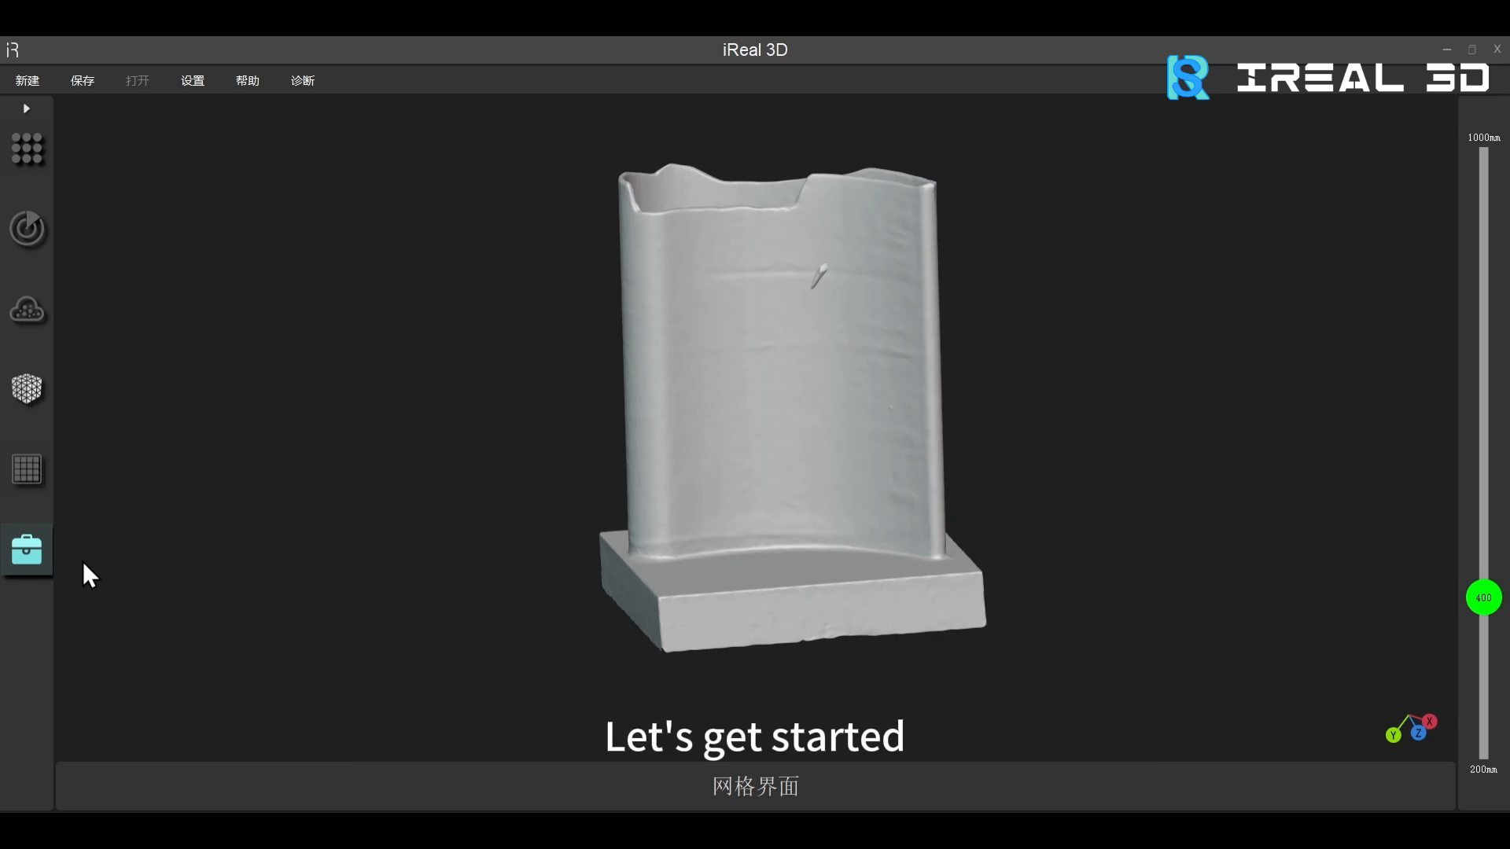
# Send the scanned damaged blade mesh from iReal 3D into QuickSurface
pyautogui.click(26, 549)
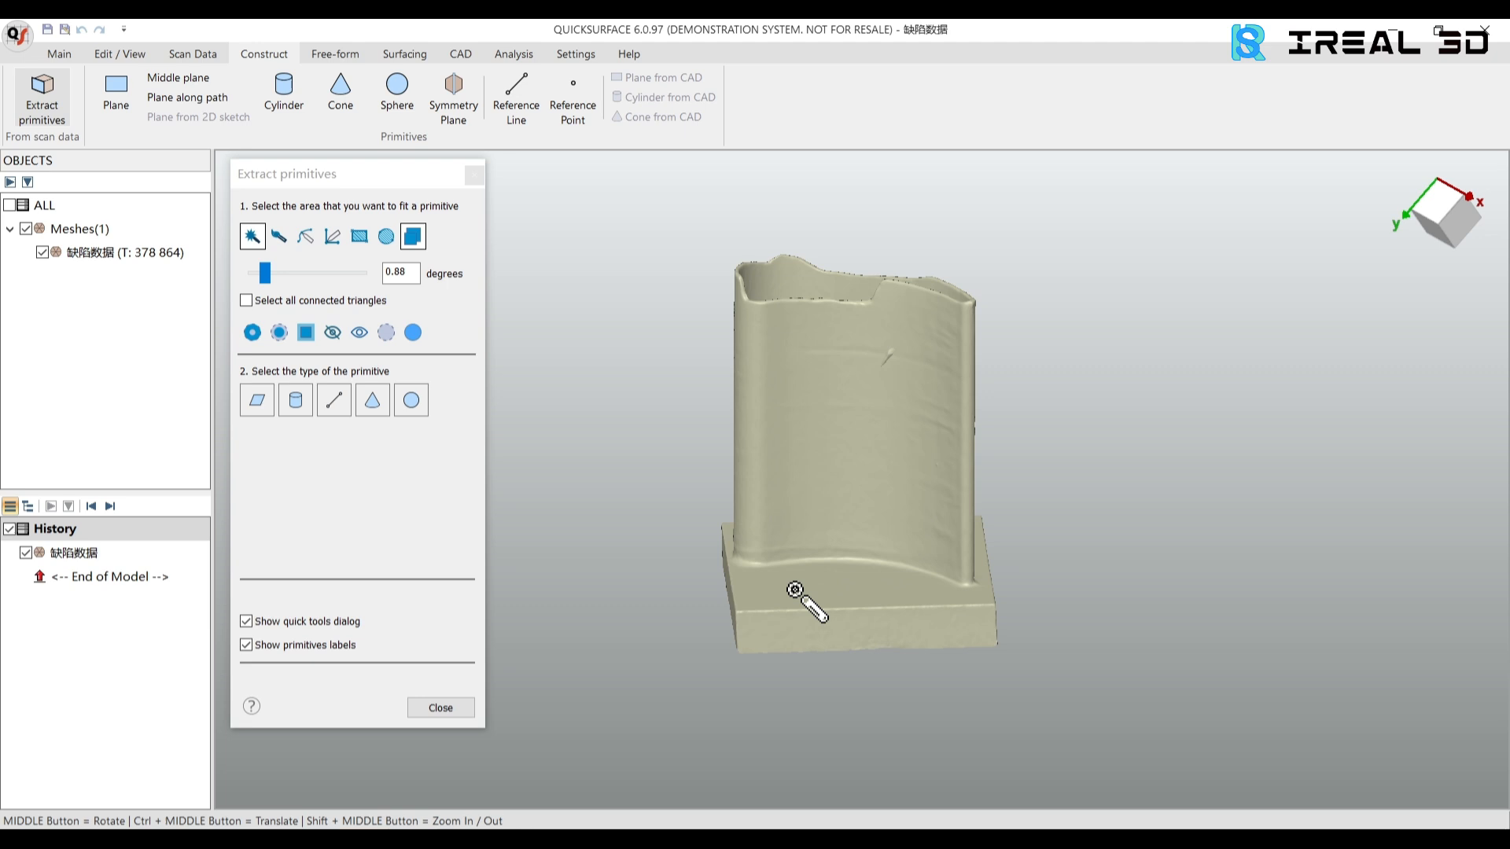
# Fit a reference plane to the base top and begin coordinate-system alignment with a secondary plane
pyautogui.click(257, 399)
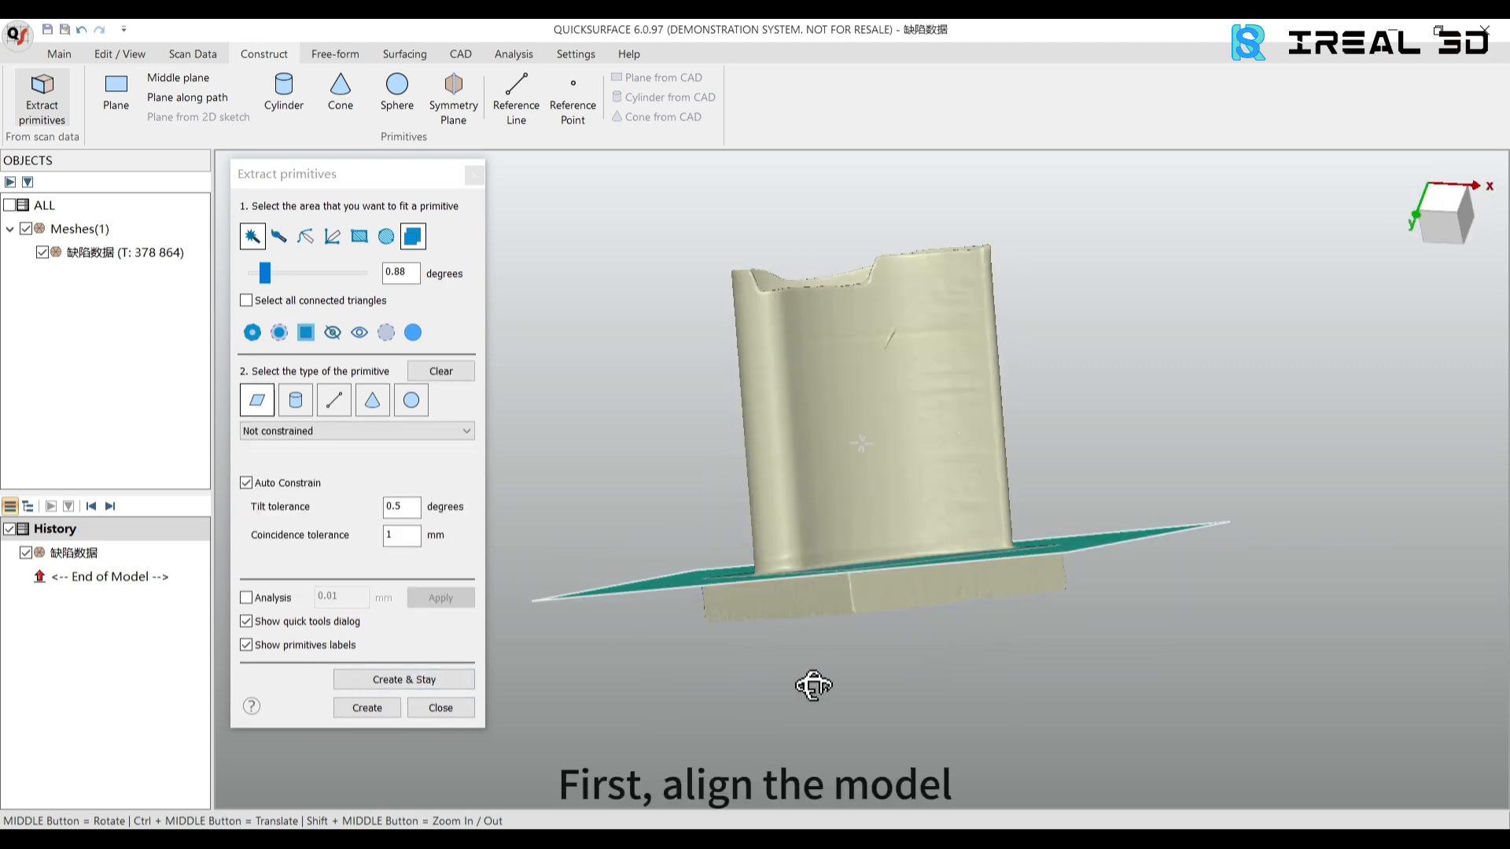
pyautogui.click(403, 679)
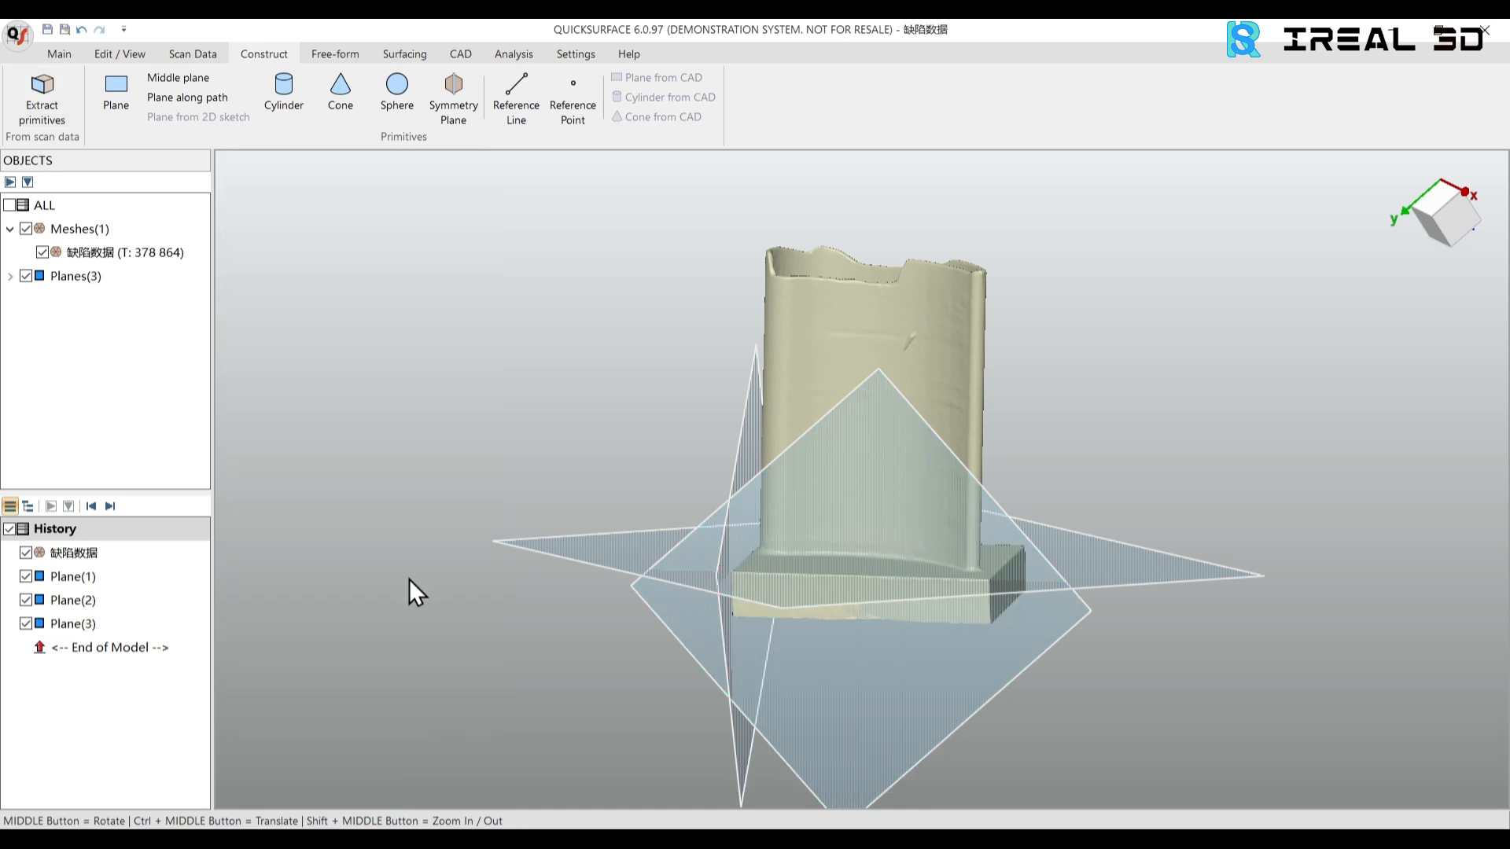
pyautogui.click(447, 96)
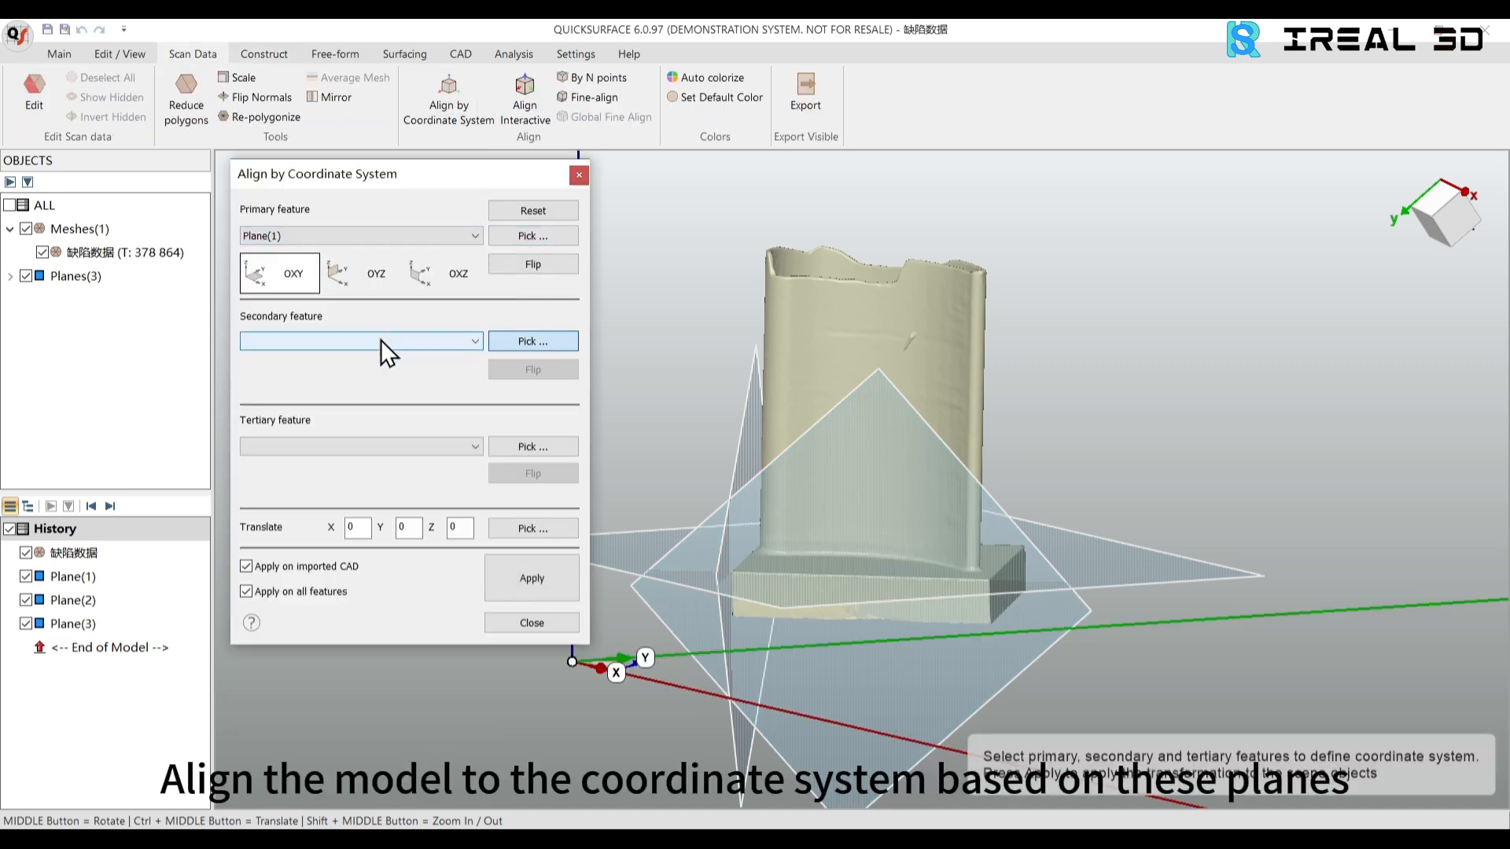
pyautogui.click(531, 577)
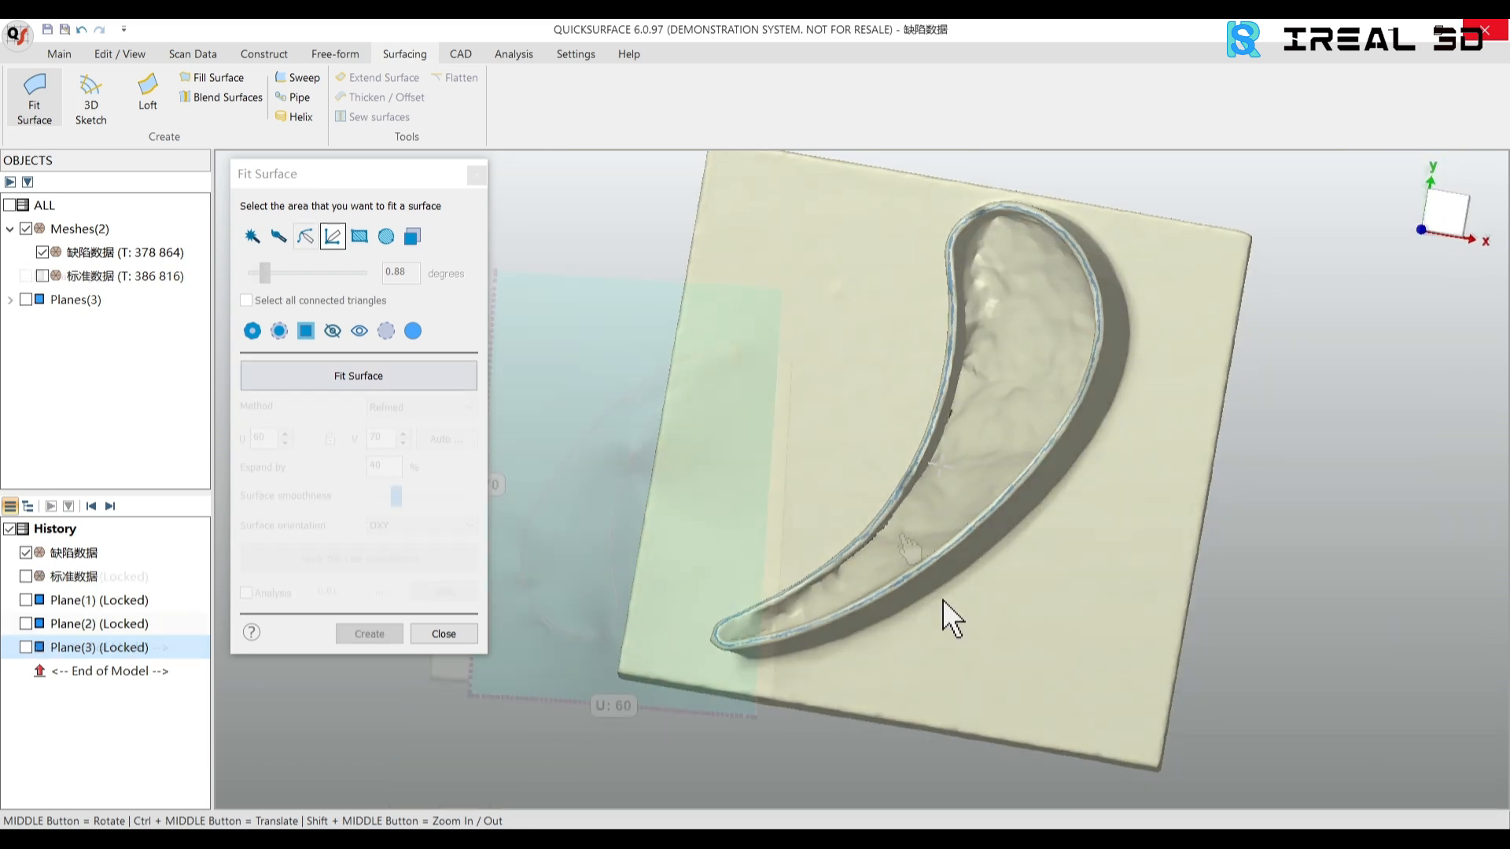
# Select the blade area for the Fit Surface tool to build a freeform surface
pyautogui.click(357, 375)
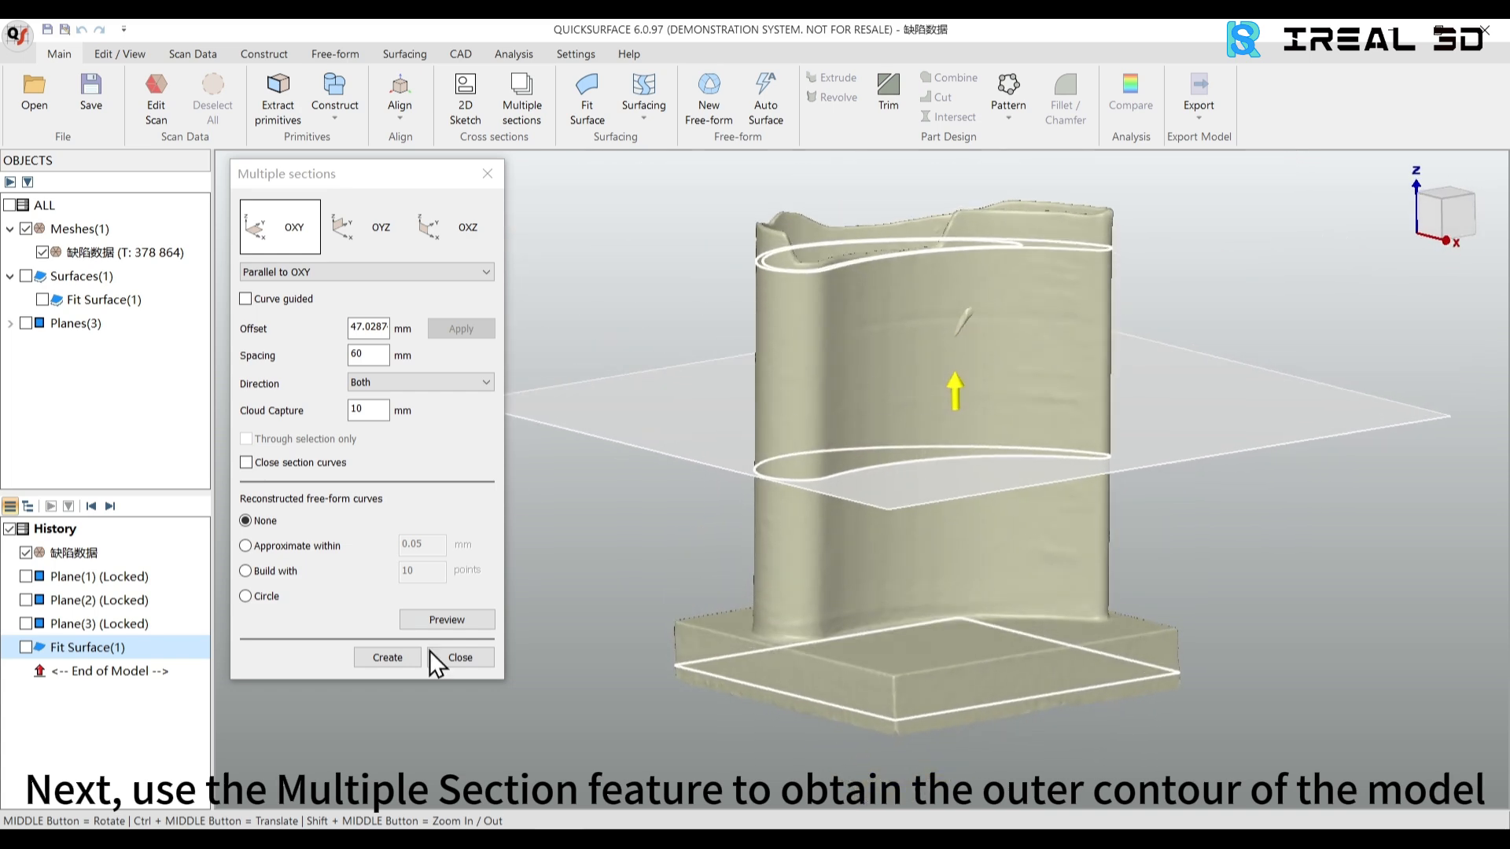
# Create OXY-parallel cross-section curves through the blade at 60 mm spacing
pyautogui.click(386, 657)
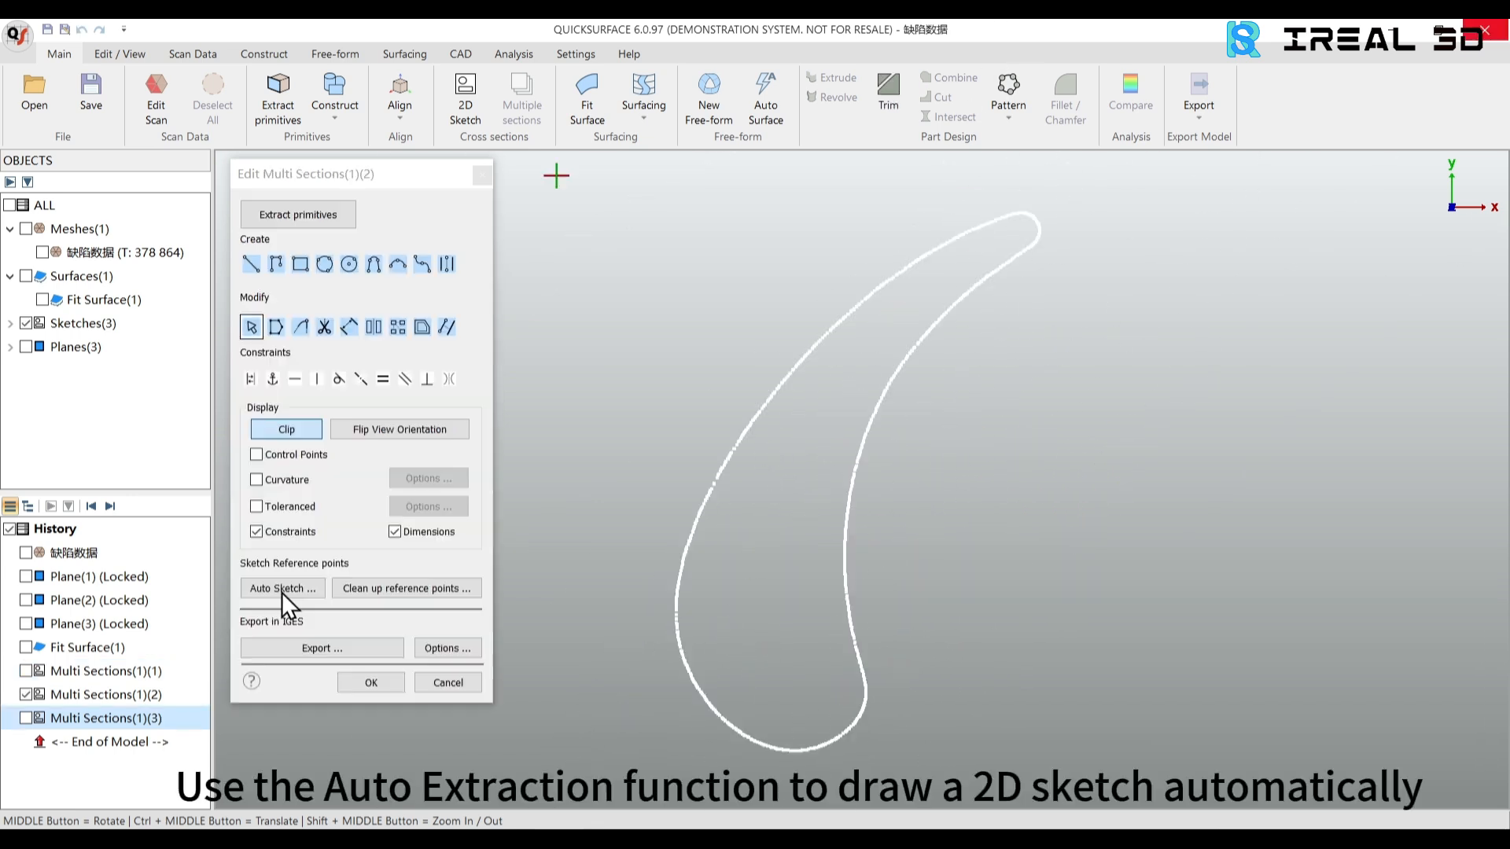
# Auto-sketch the section outline into 60-point splines and close the sketch editor
pyautogui.click(282, 588)
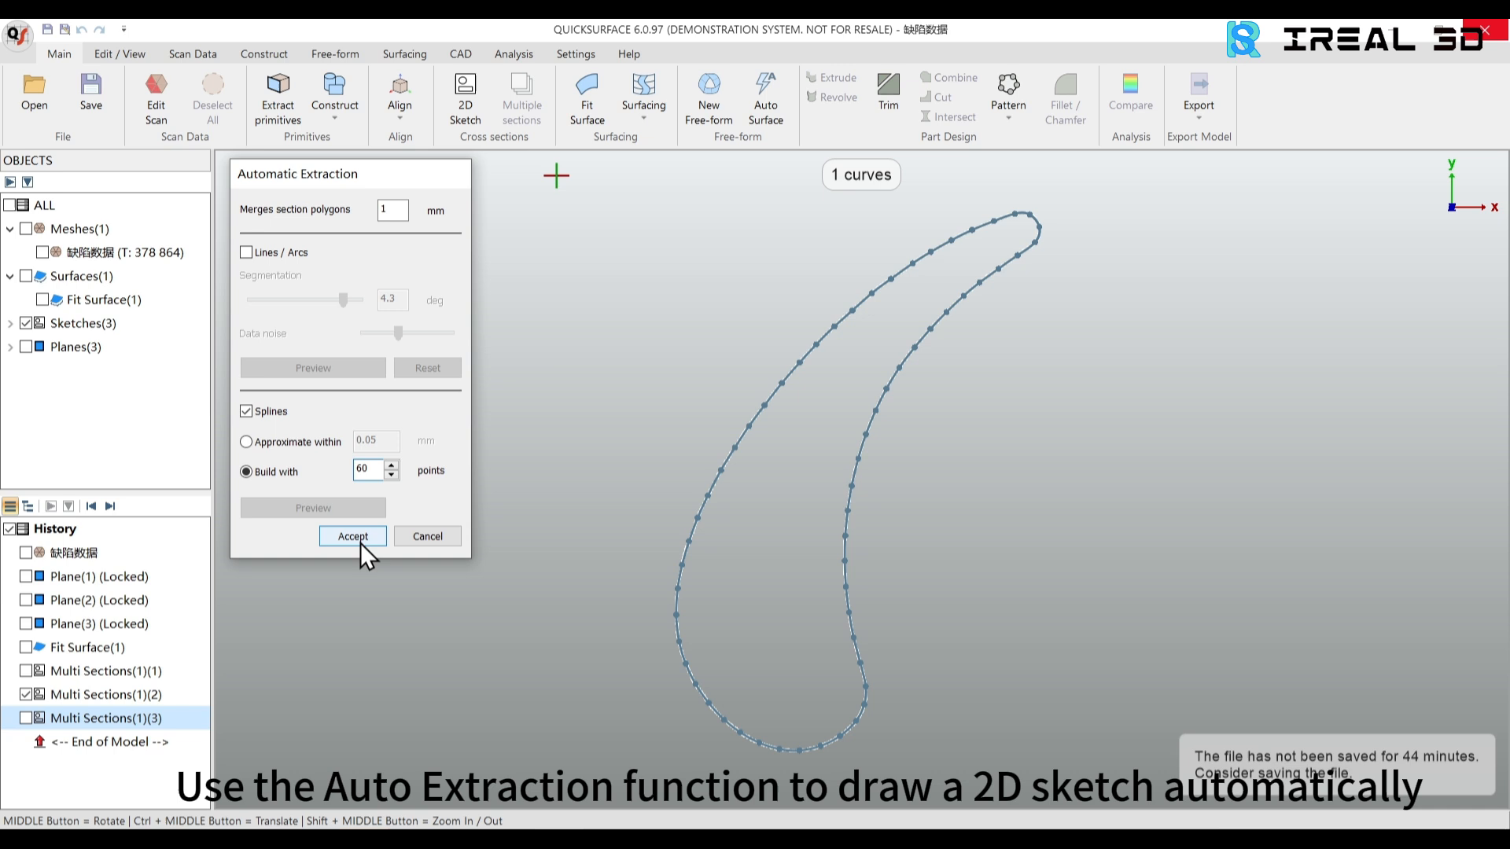
pyautogui.click(351, 536)
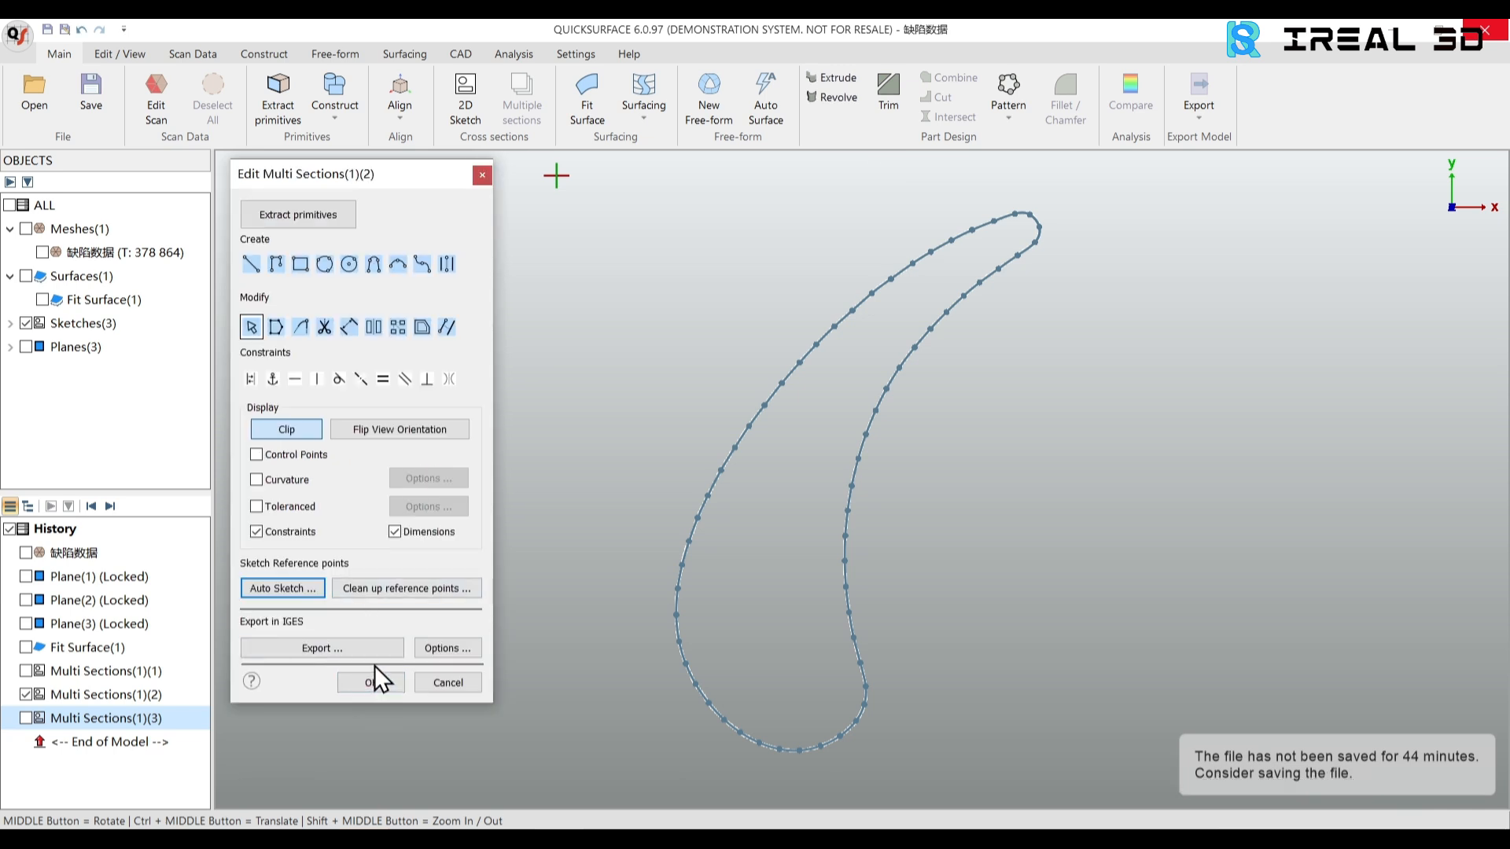
pyautogui.click(370, 682)
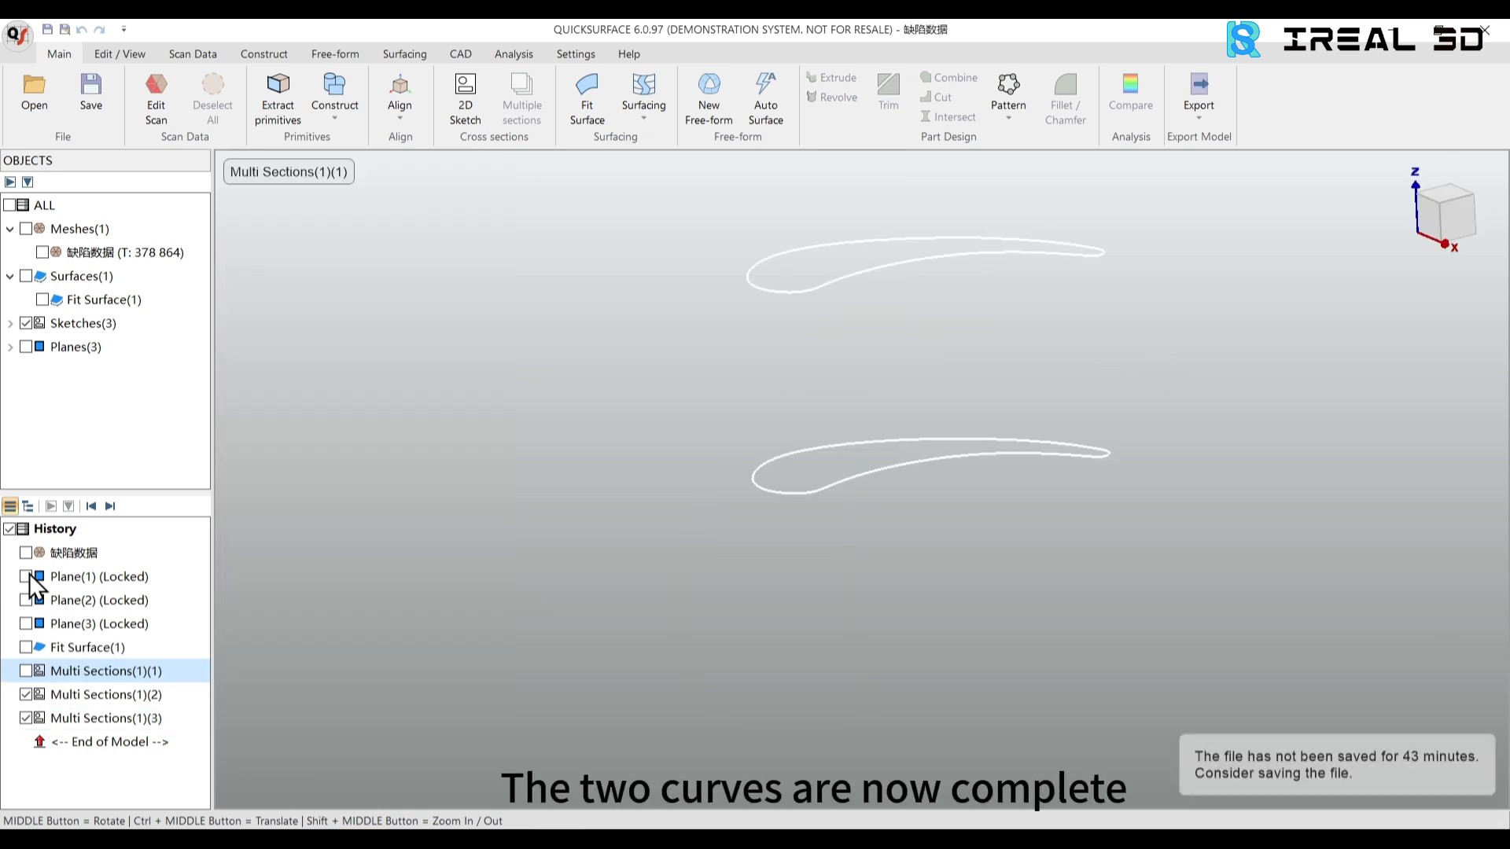
pyautogui.click(26, 553)
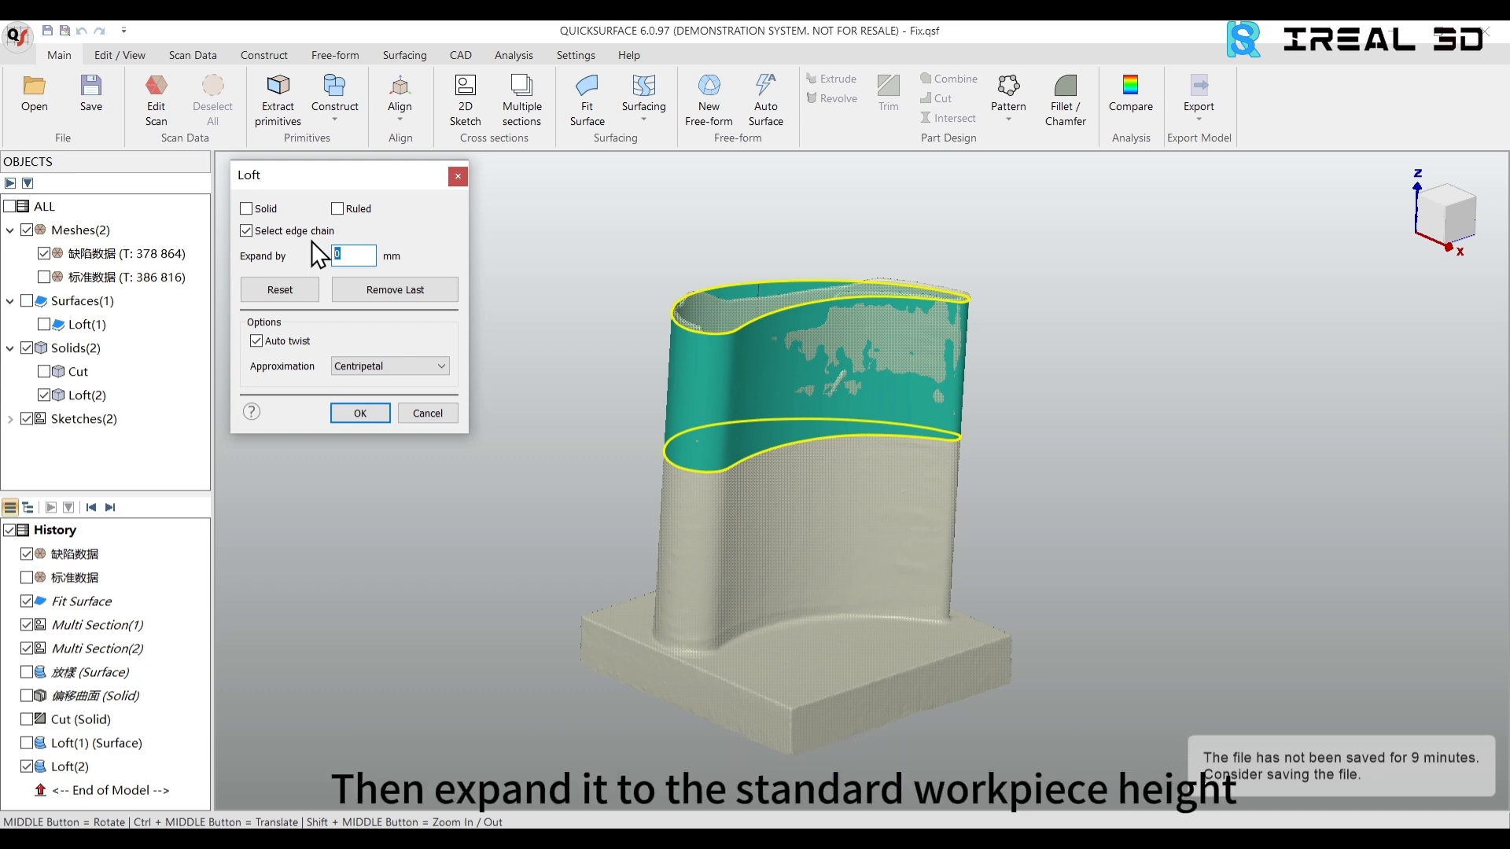
# Set the loft's Expand by extension between the two blade profile curves
pyautogui.click(359, 412)
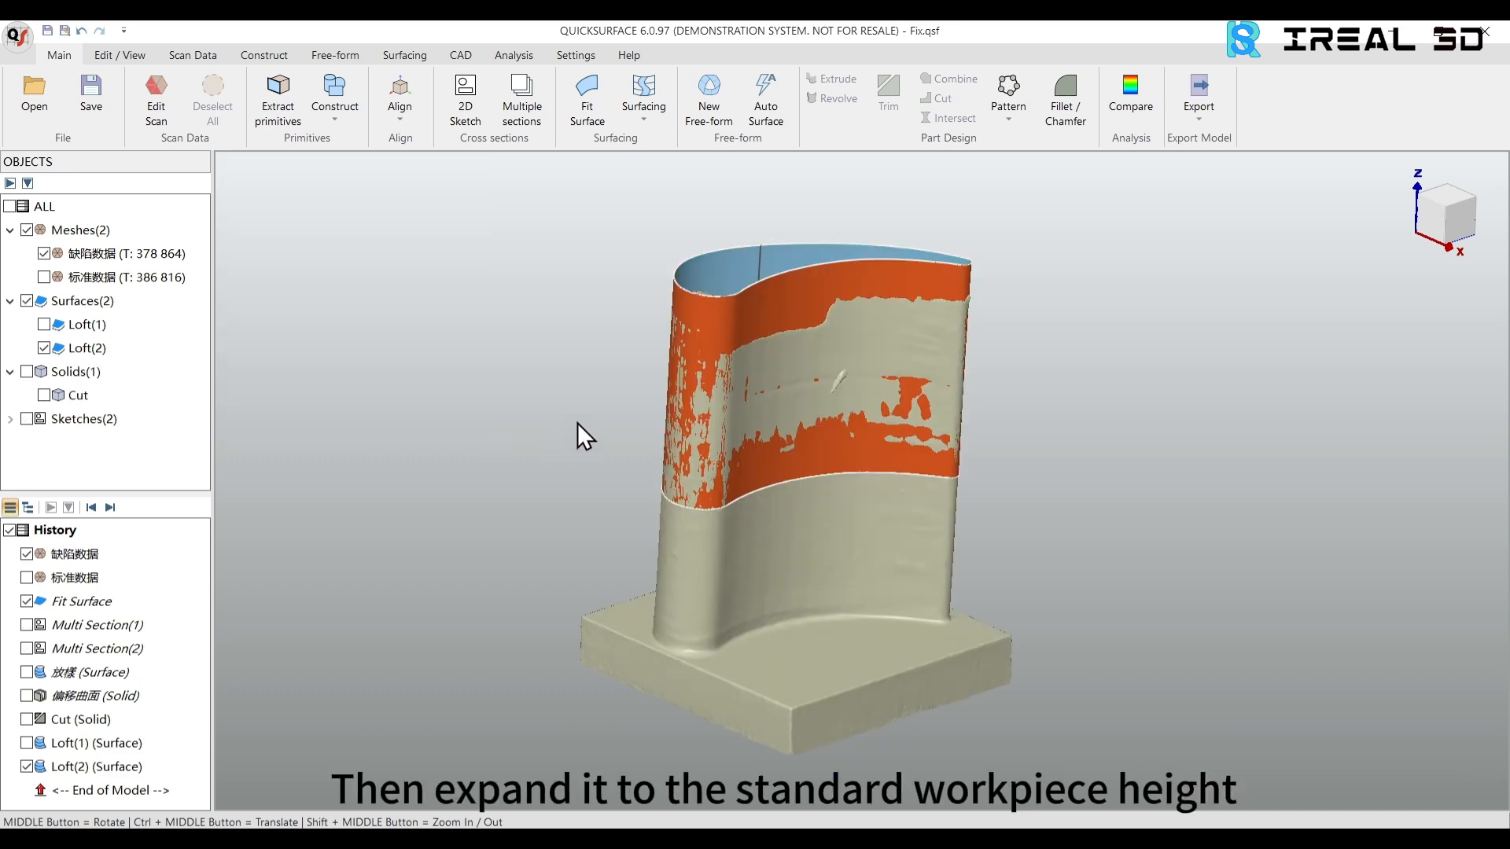
pyautogui.click(384, 98)
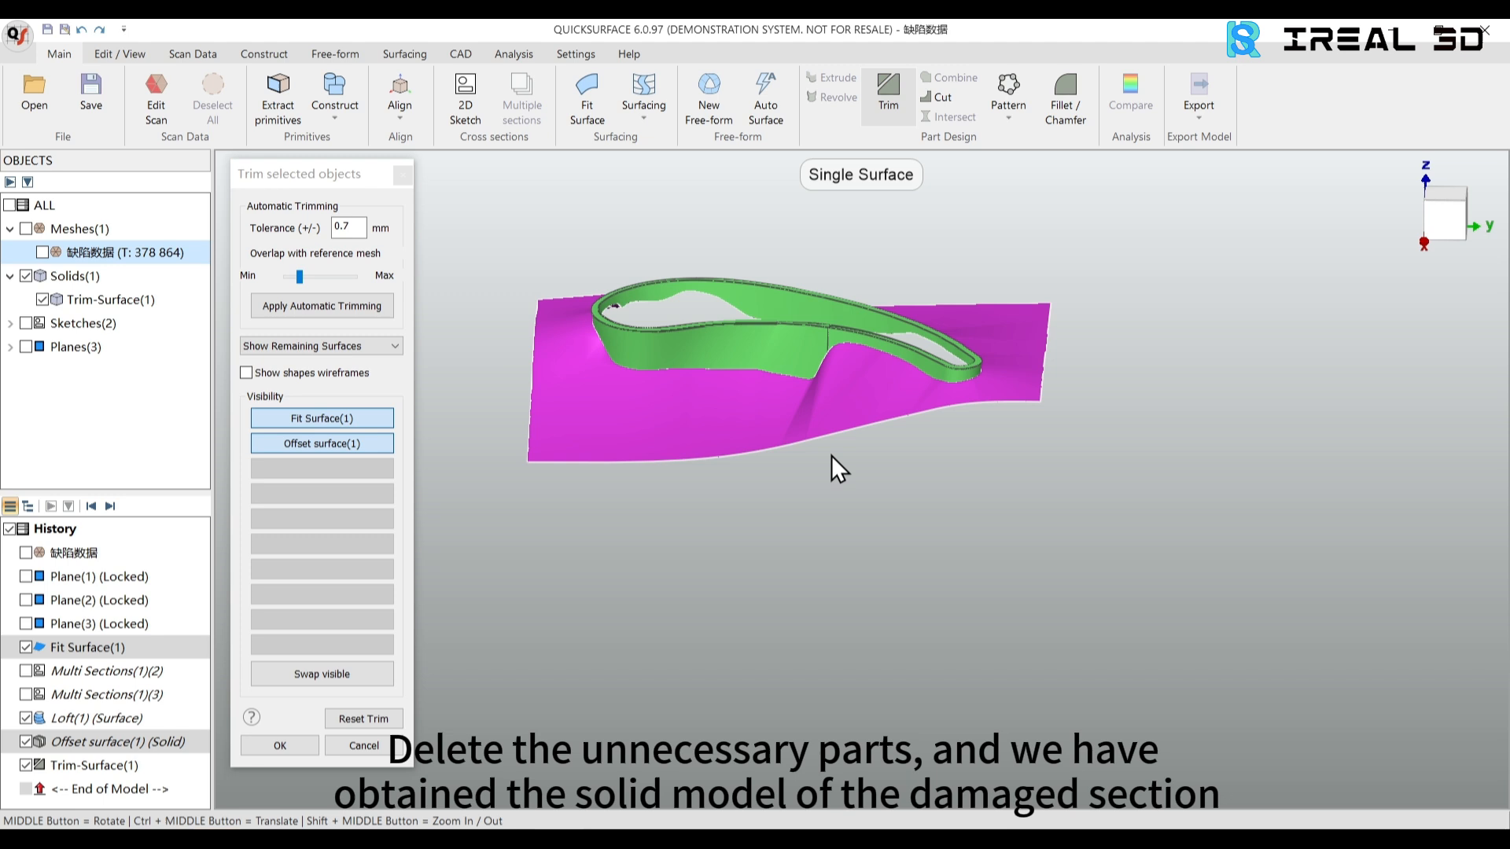
# Trim the excess Fit Surface region, keeping the thickened blade ring solid
pyautogui.click(279, 746)
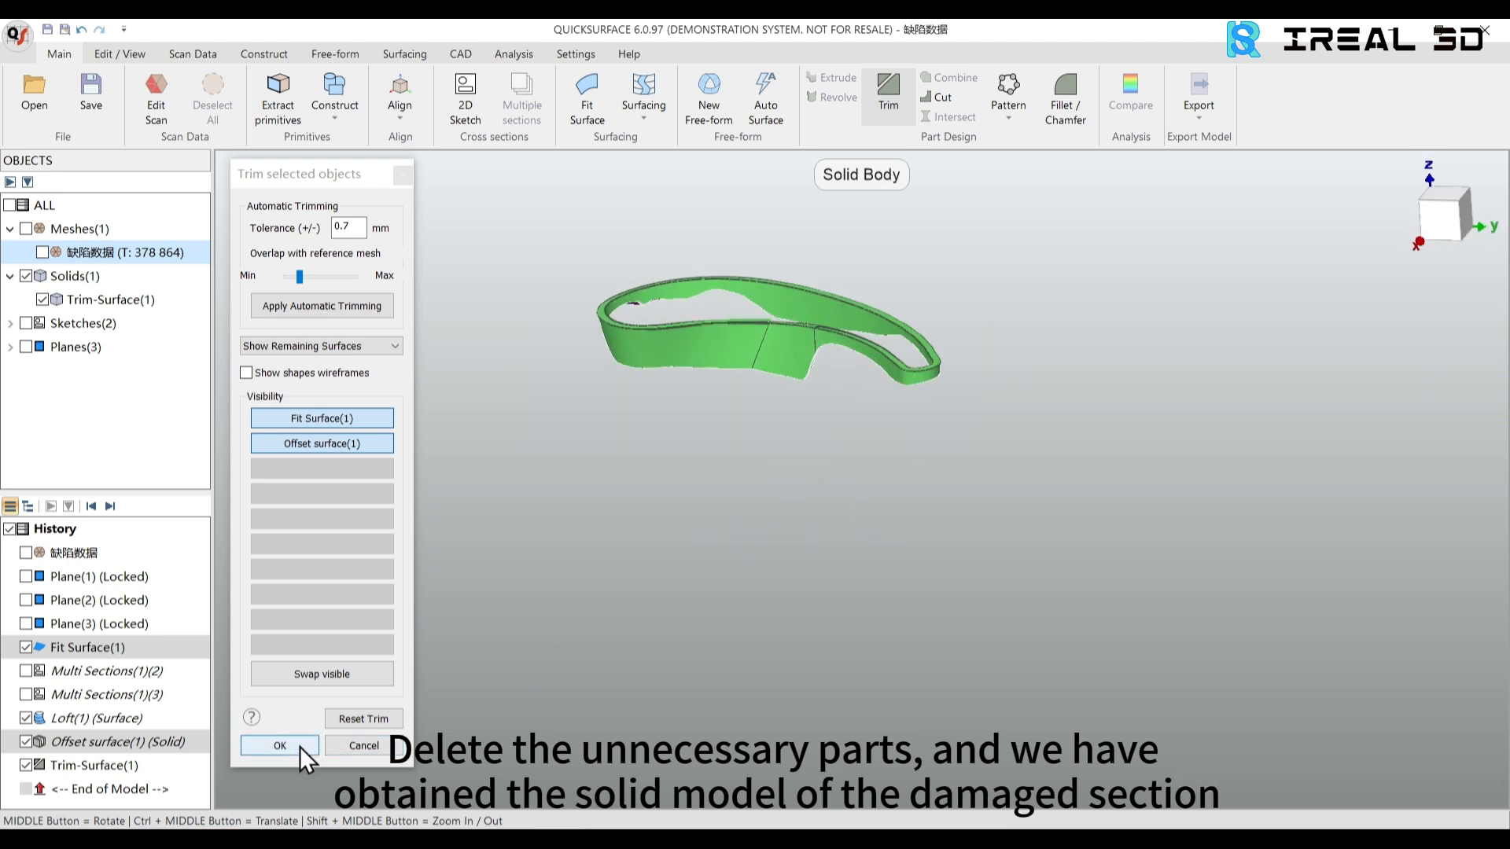
pyautogui.click(279, 745)
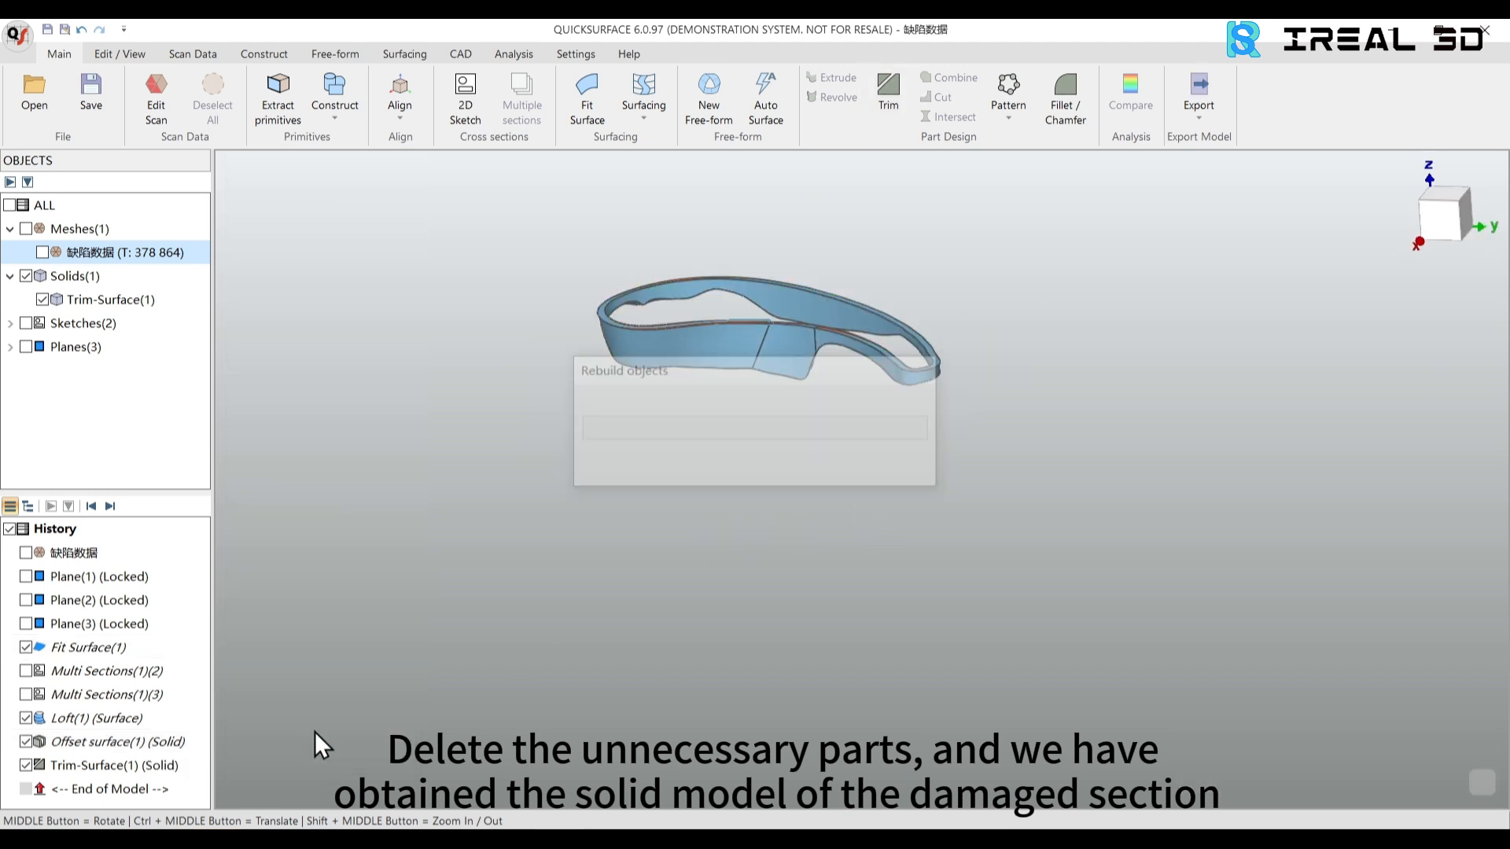